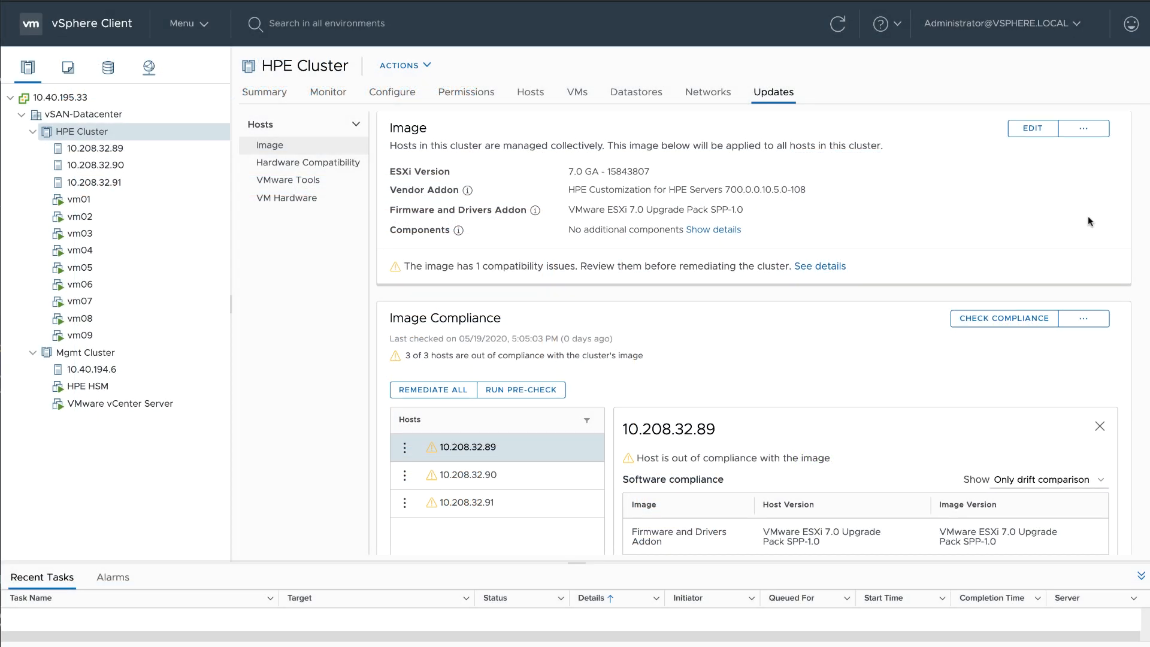
- Show hardware compatibility details for the incompatible Lewisburg SATA AHCI Controller on host 10.208.32.89
scroll("down", 3)
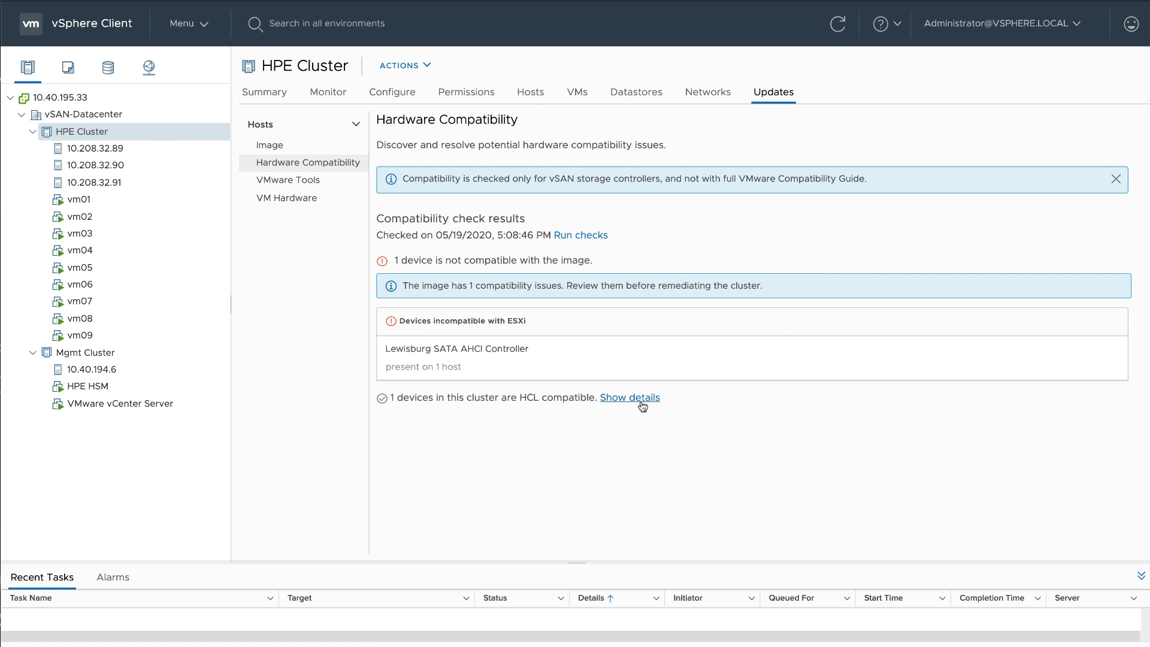
left_click(629, 396)
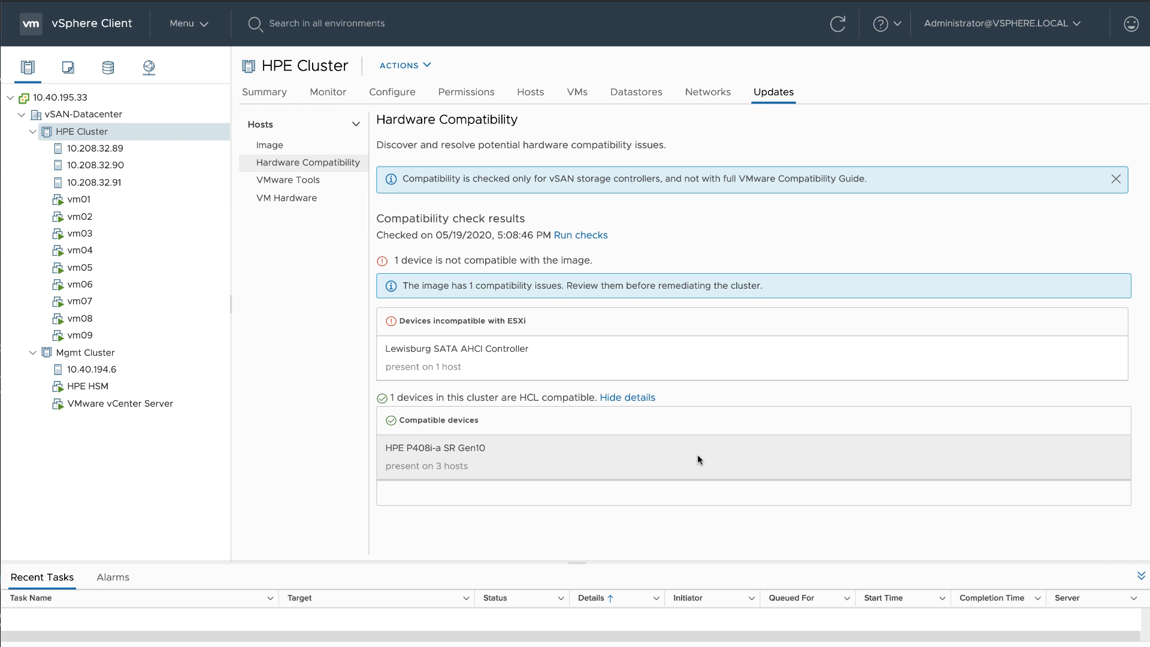
left_click(457, 348)
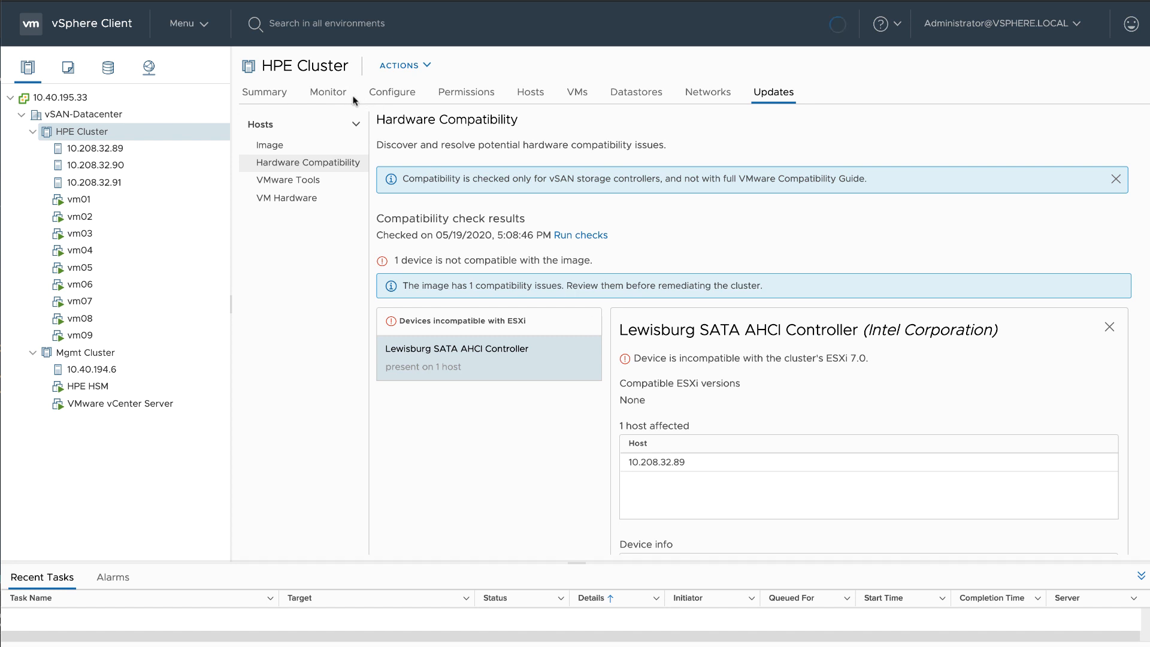
- Review the vSAN max component size warning in the cluster's Skyline Health results
left_click(329, 92)
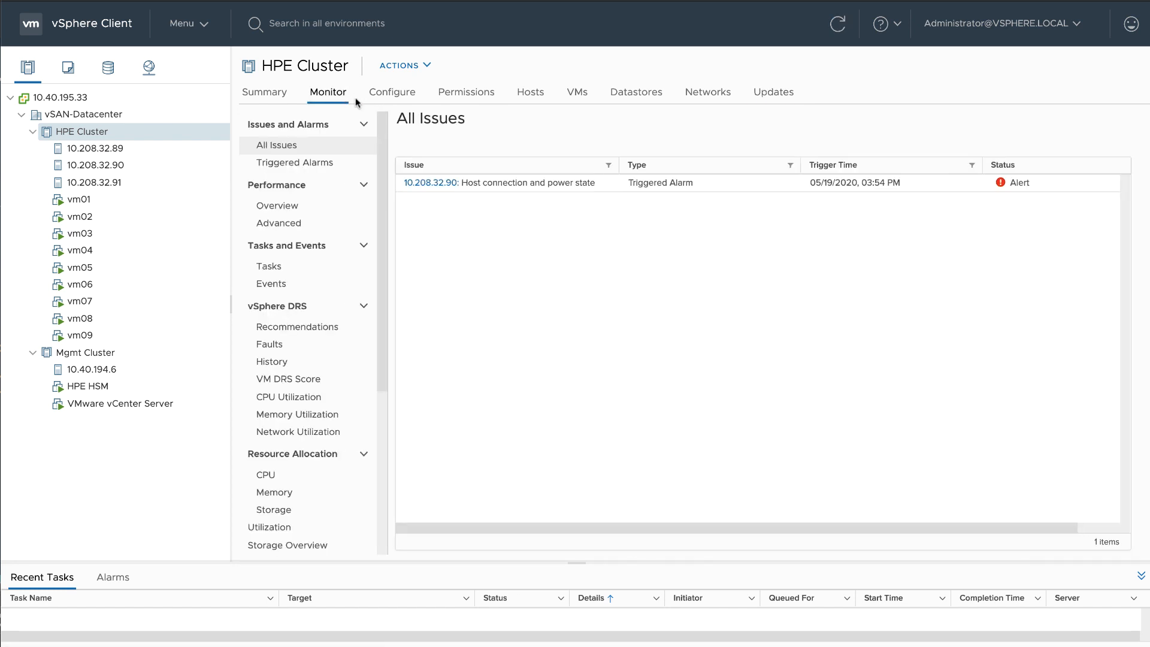
scroll("down", 3)
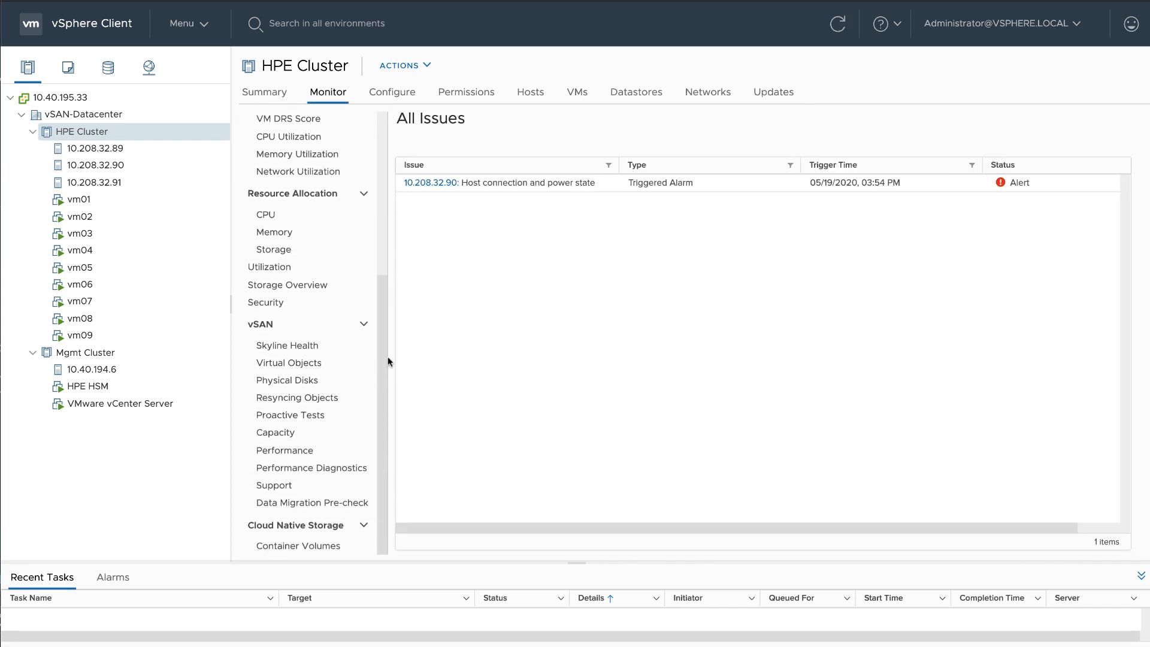
left_click(287, 345)
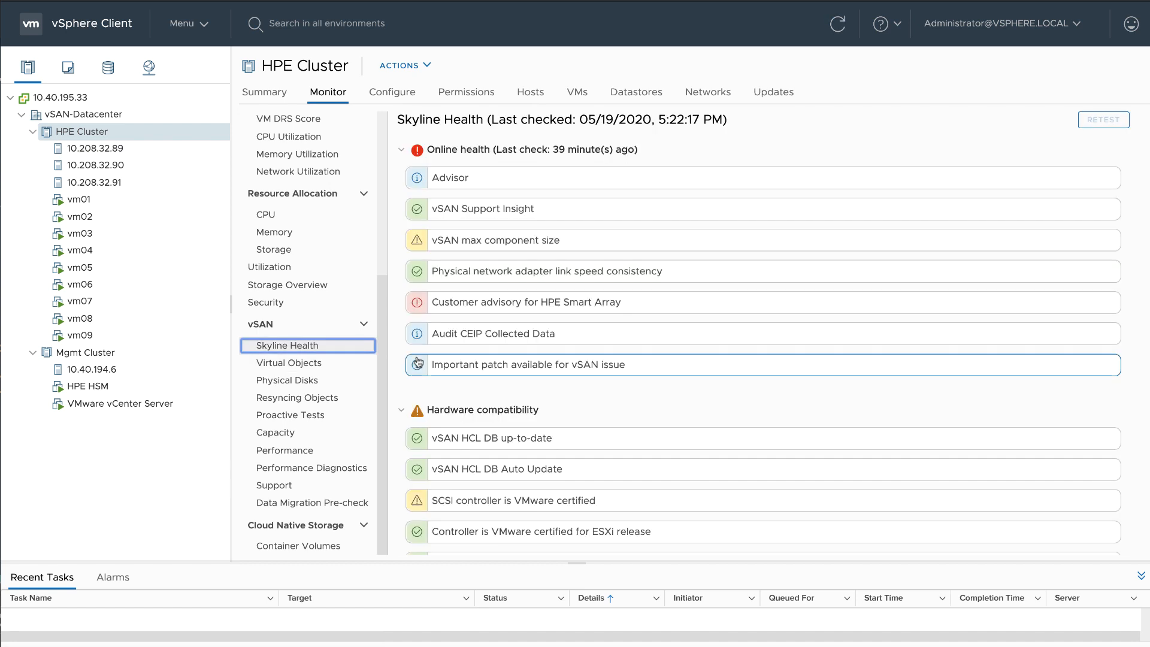
mouse_move(541, 239)
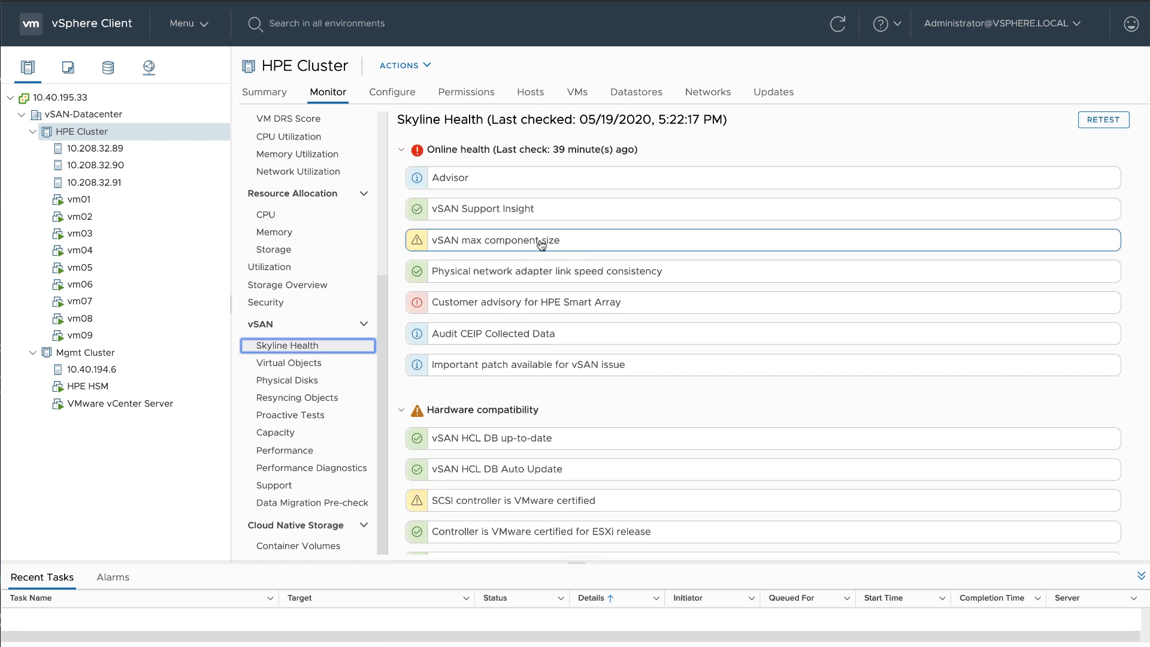
left_click(496, 239)
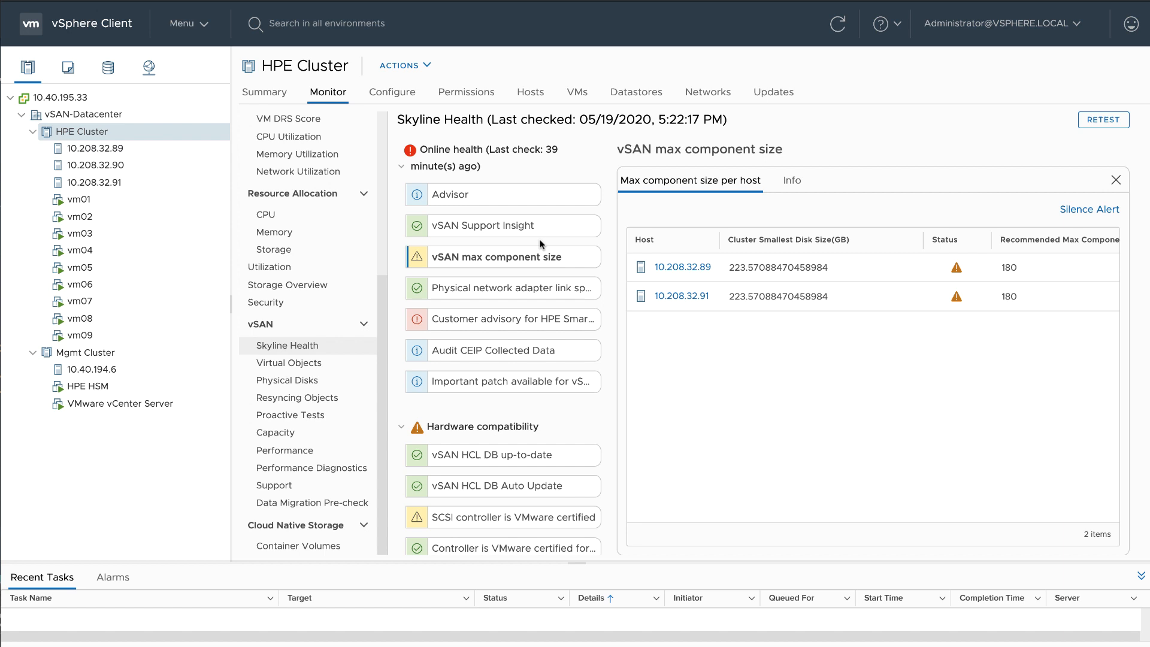
left_click(792, 179)
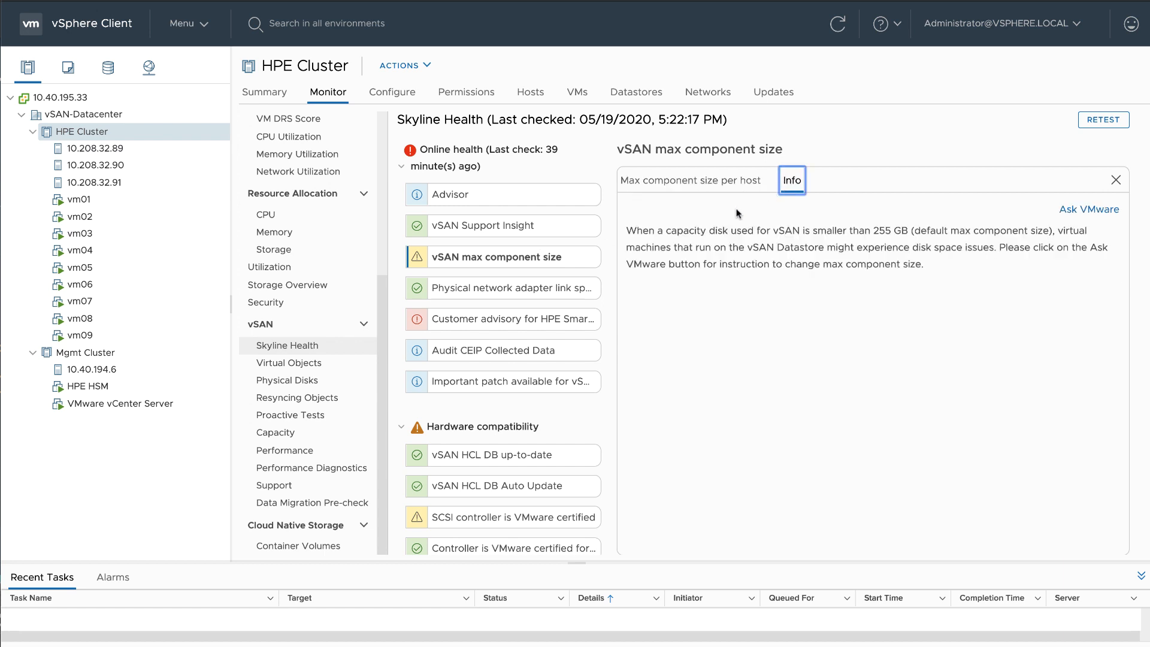
- Inspect the HPE Smart Array advisory, firmware and uncertified SCSI controller findings, then go to Configure
left_click(502, 318)
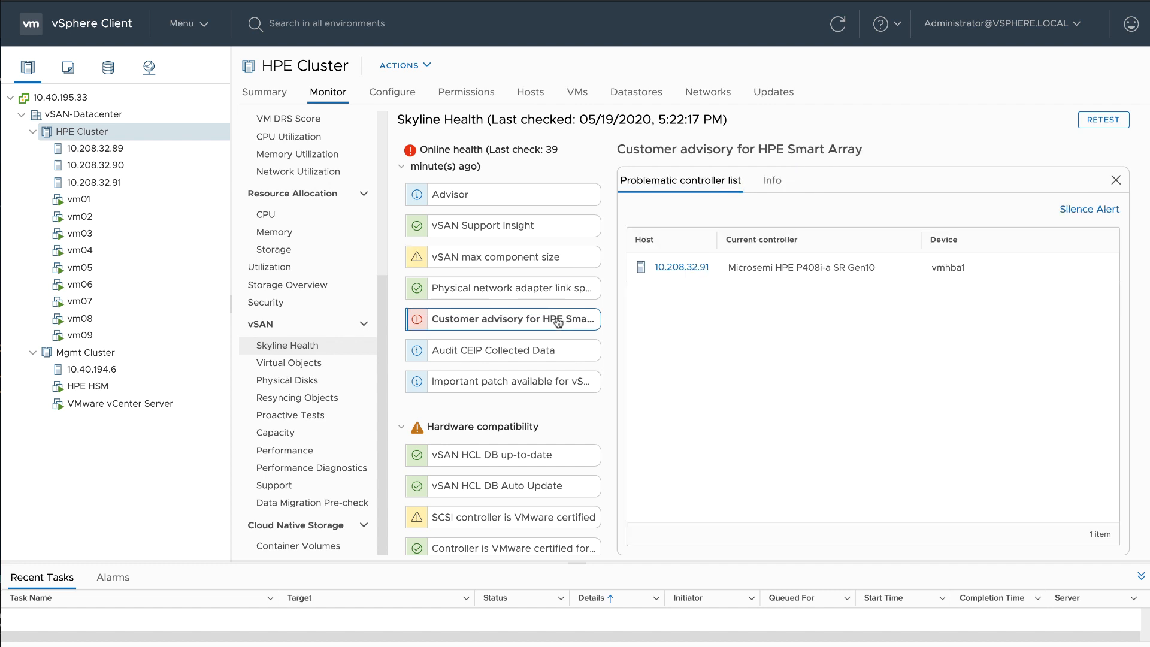
left_click(503, 394)
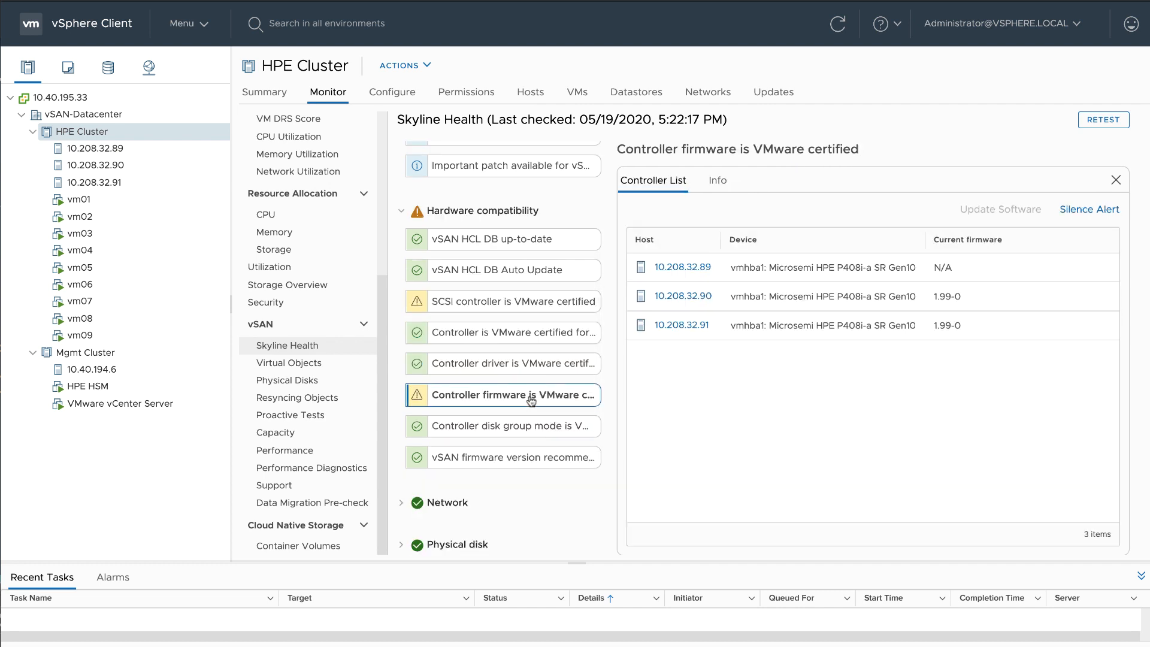
mouse_move(492, 332)
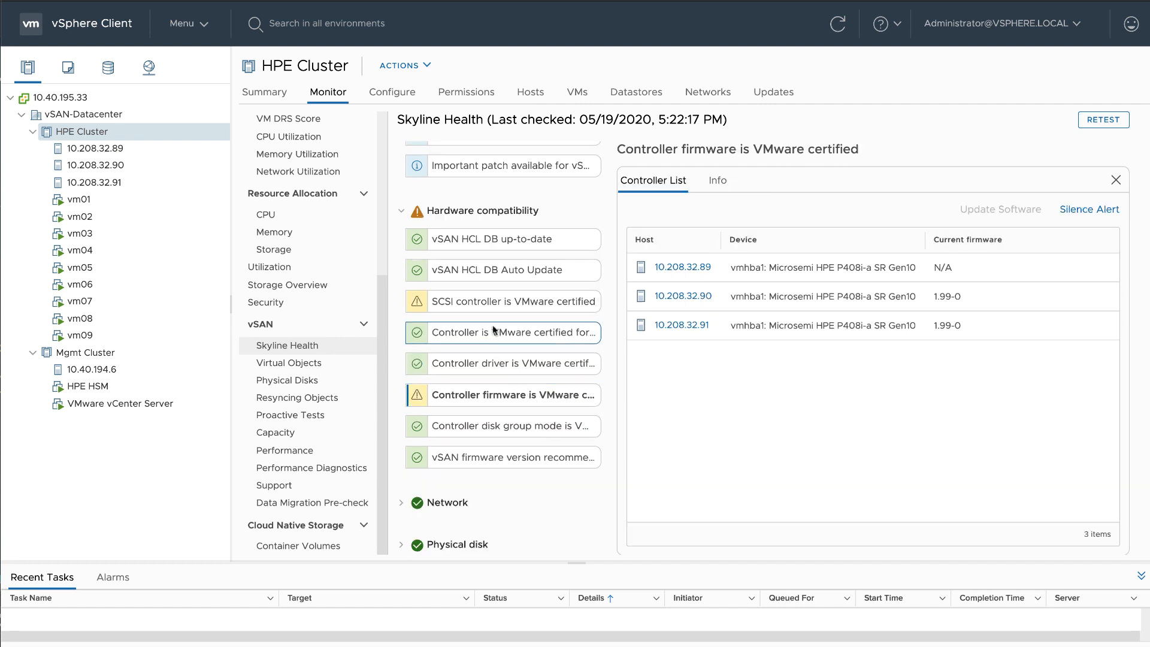
left_click(502, 301)
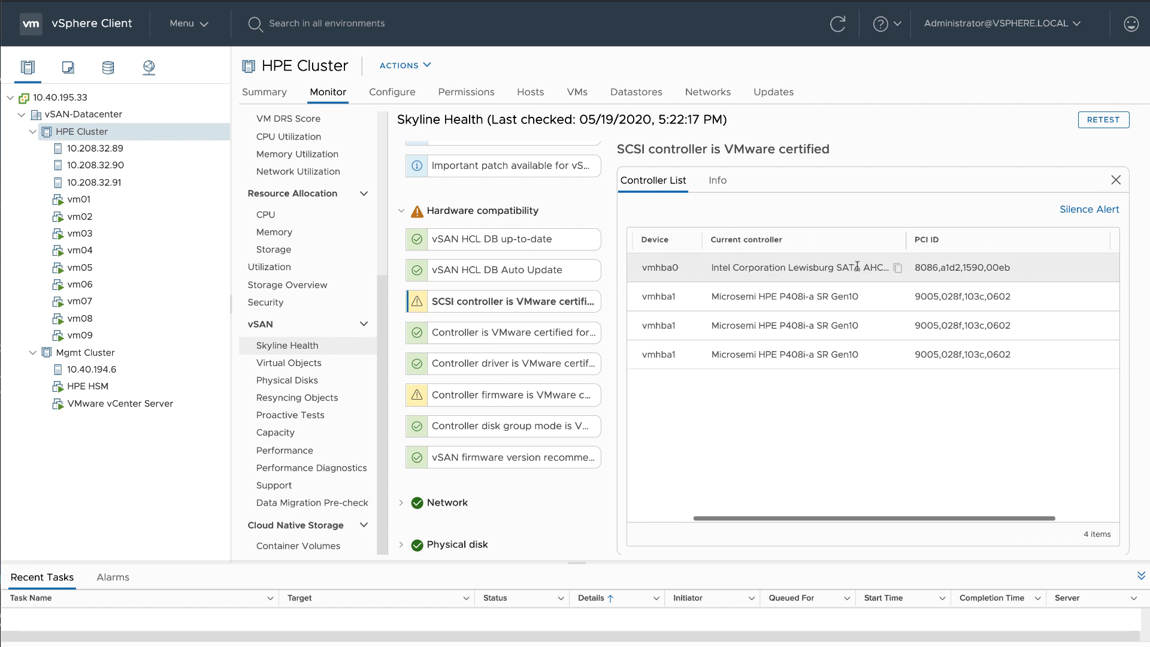
scroll("left", 3)
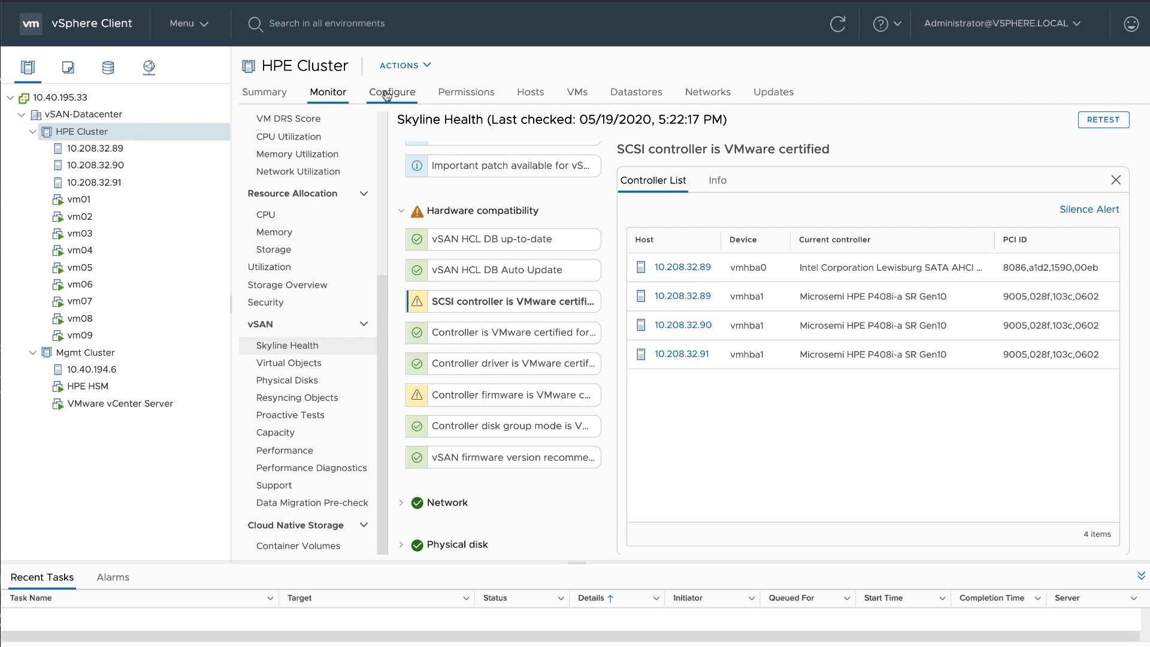
left_click(392, 92)
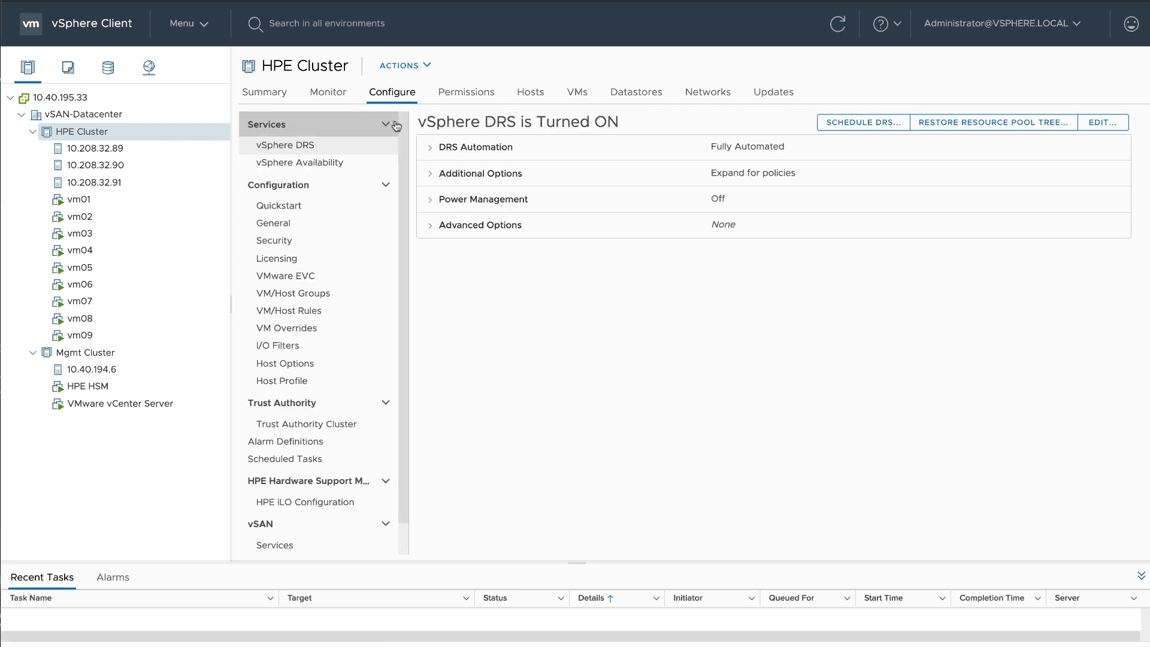
- Remove the 223.57 GB Local ATA disk from host 10.208.32.89's second vSAN disk group
scroll("down", 3)
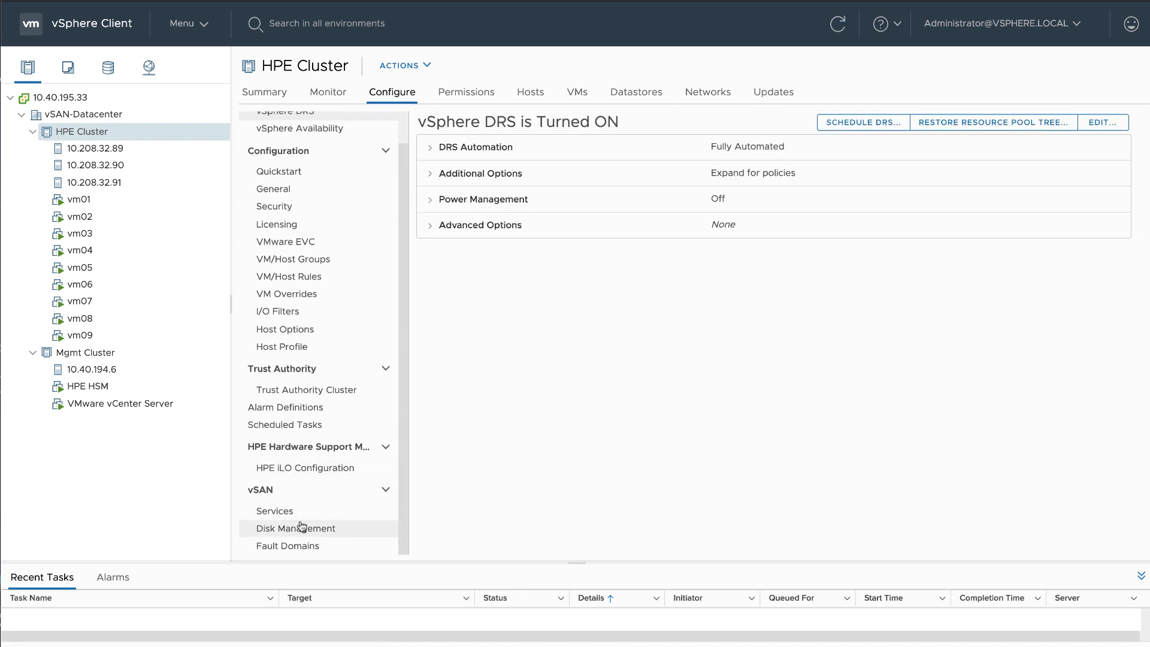
left_click(295, 528)
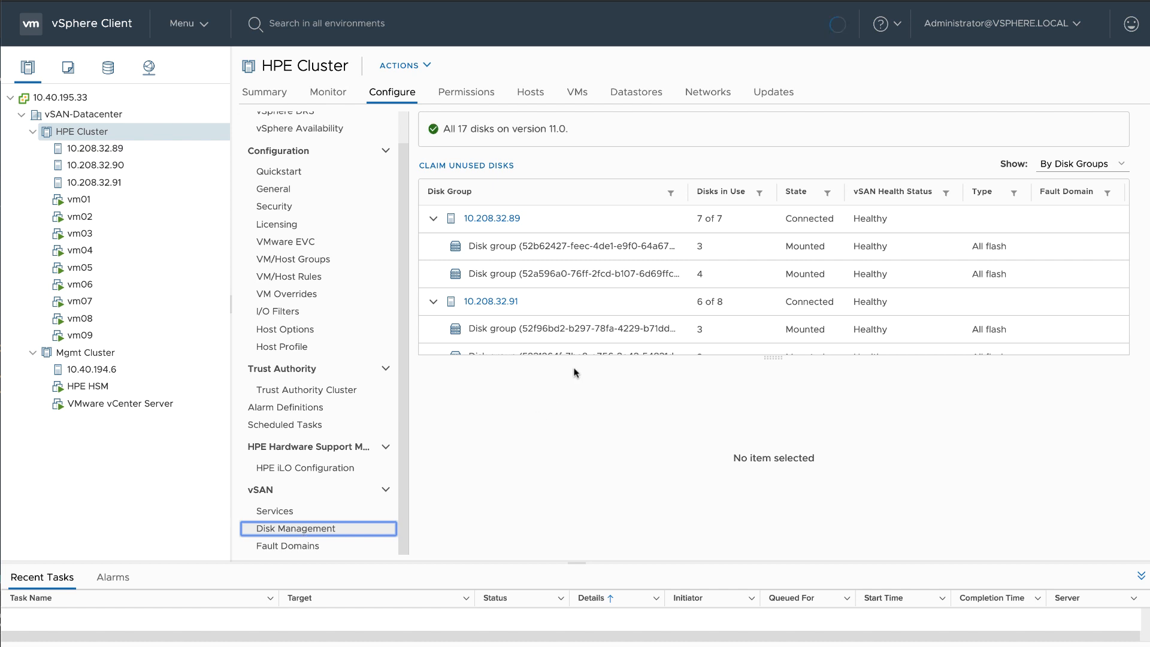
left_click(572, 274)
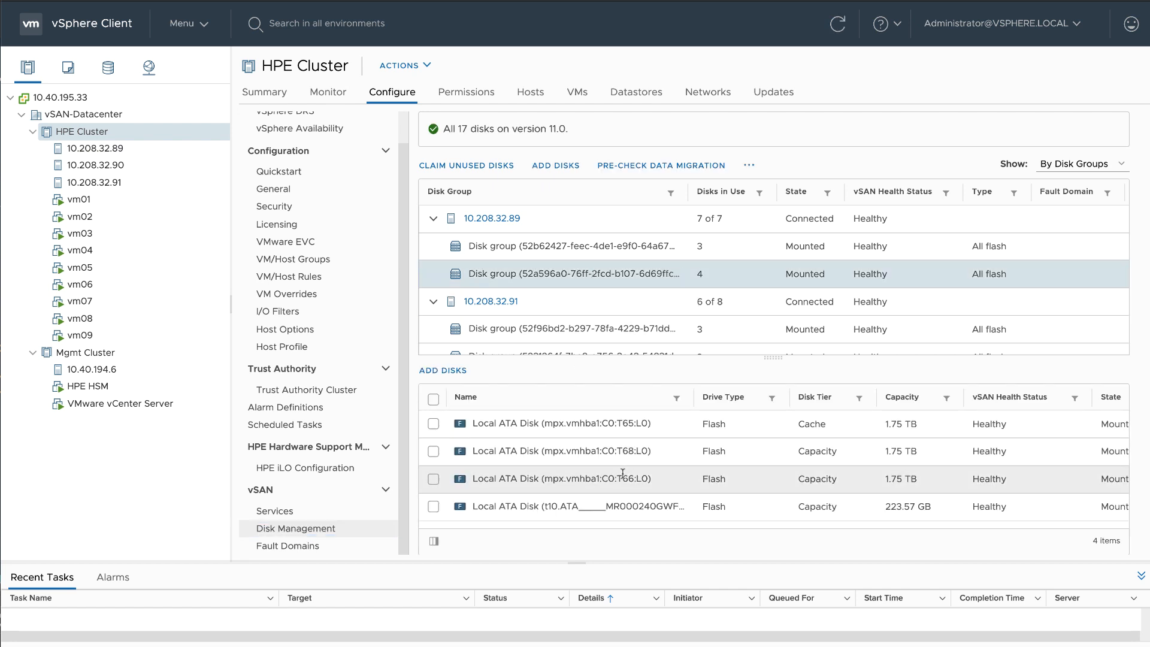
left_click(433, 506)
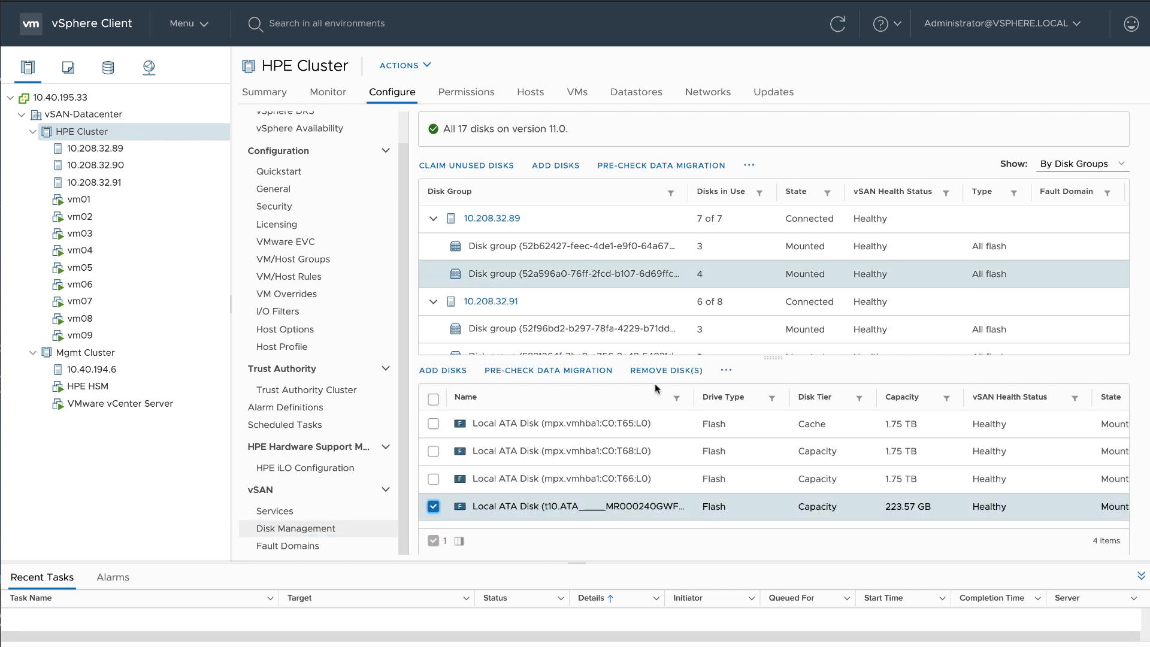
left_click(666, 370)
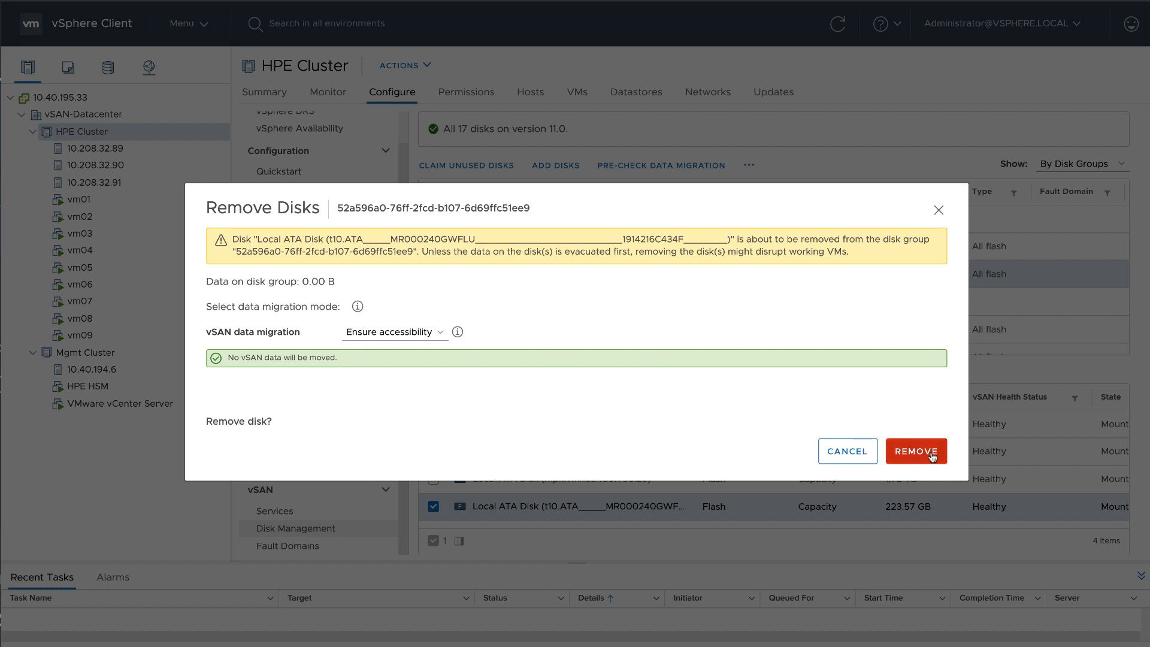
left_click(915, 452)
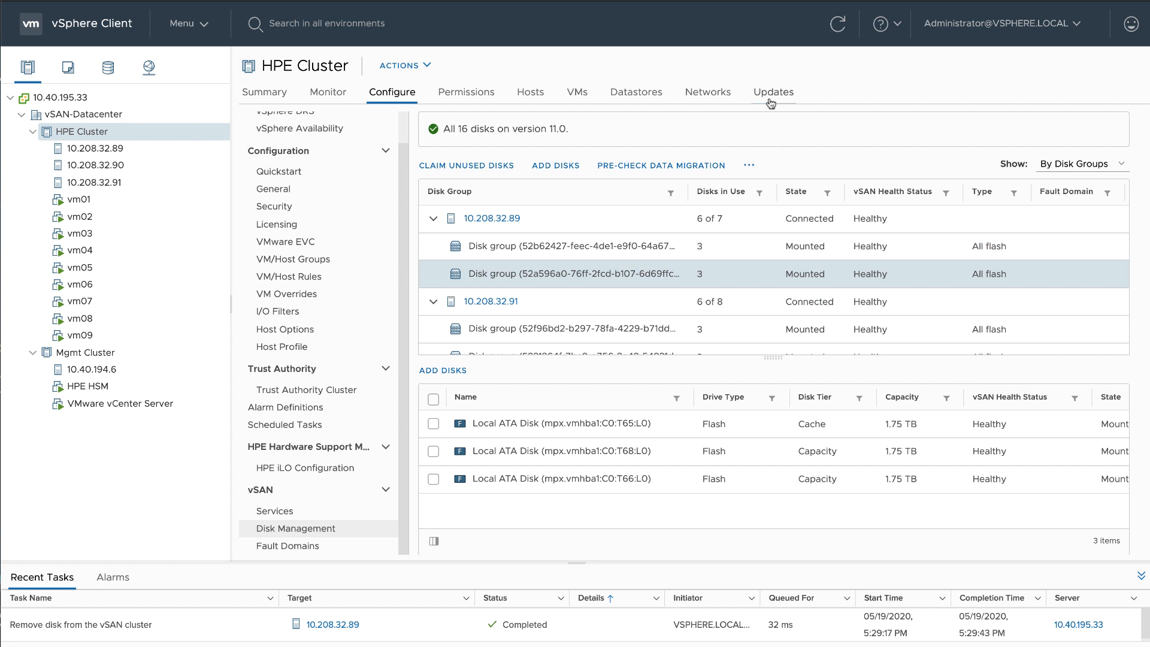
- Rerun the hardware compatibility checks and return to the cluster image overview showing no issues
left_click(773, 93)
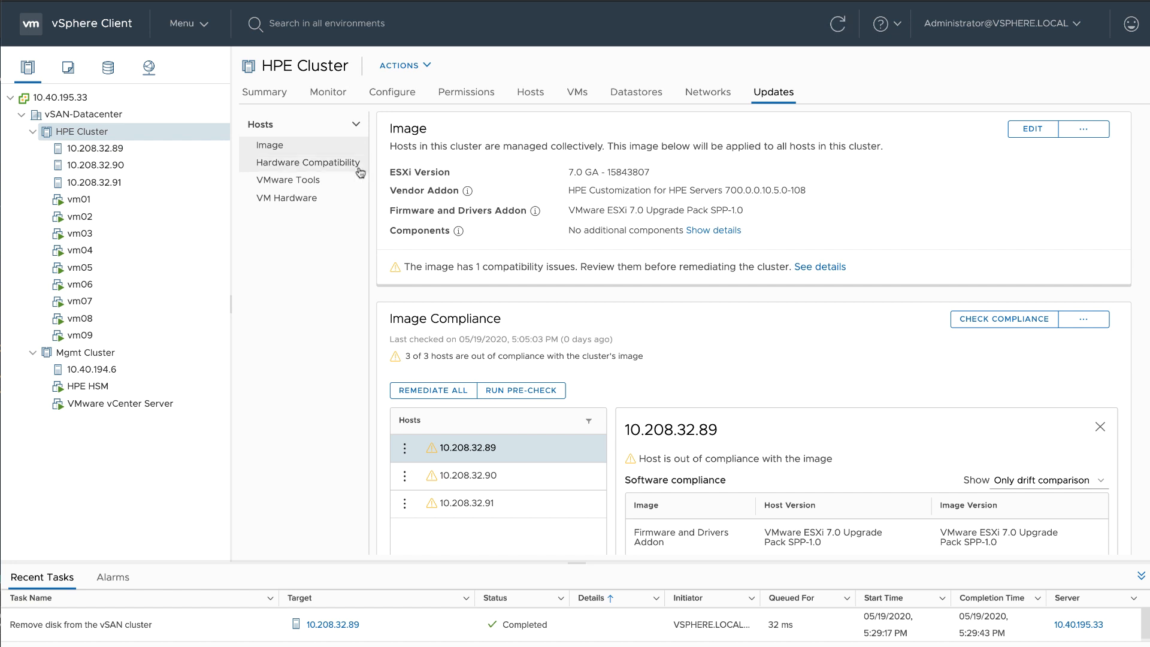
left_click(308, 161)
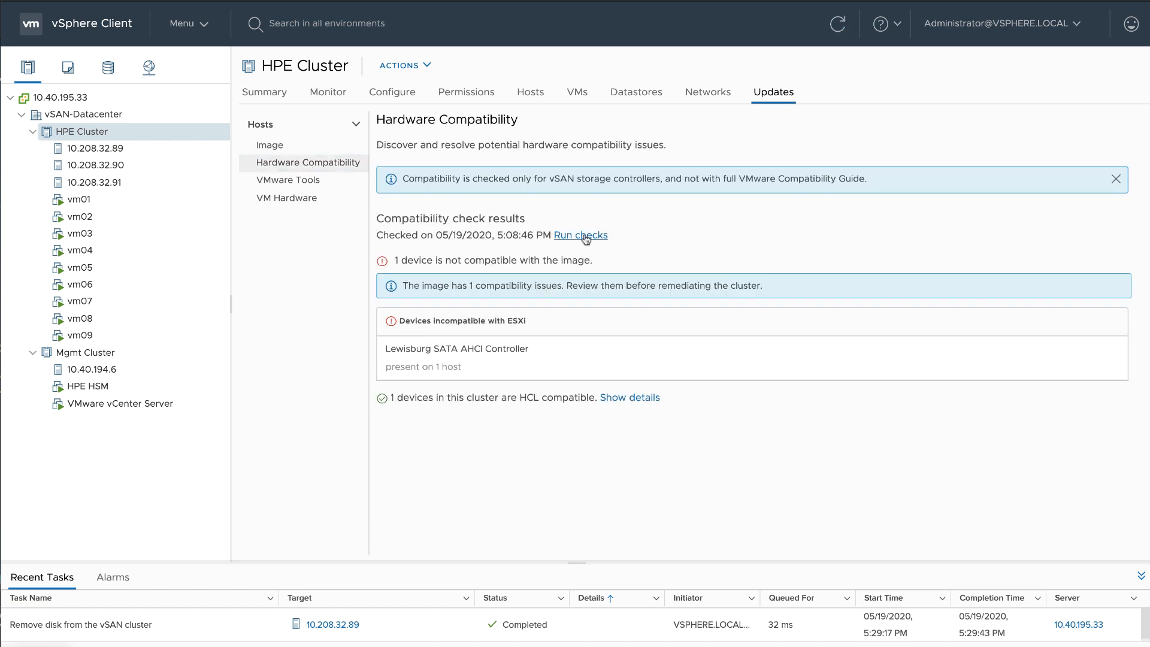
left_click(580, 235)
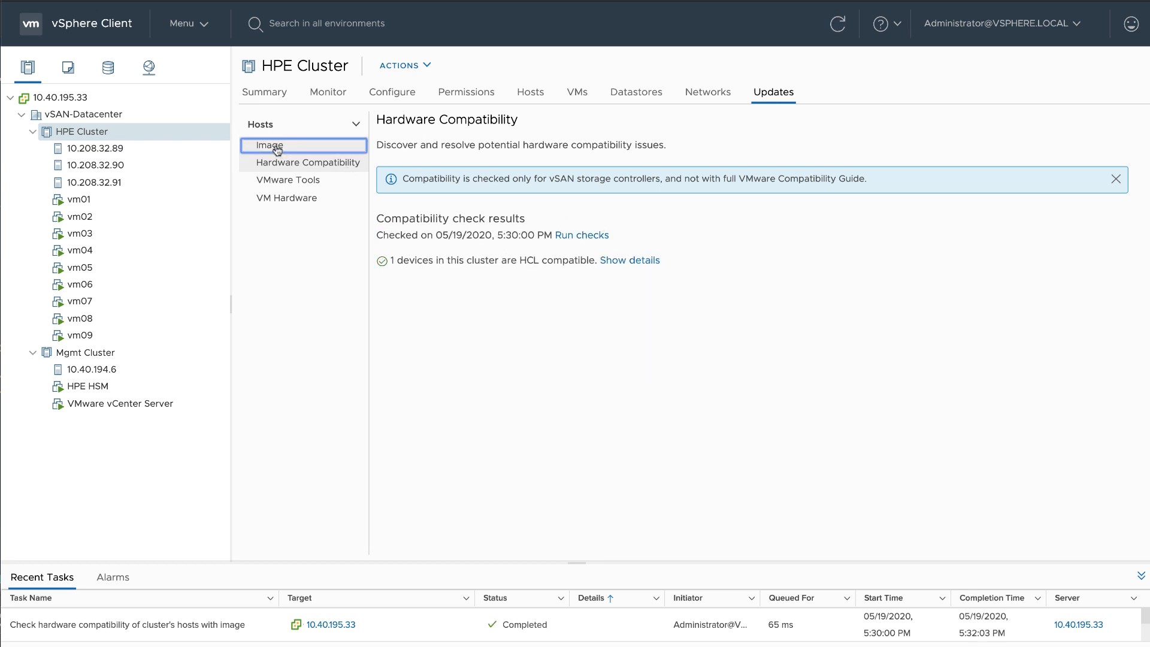
left_click(269, 145)
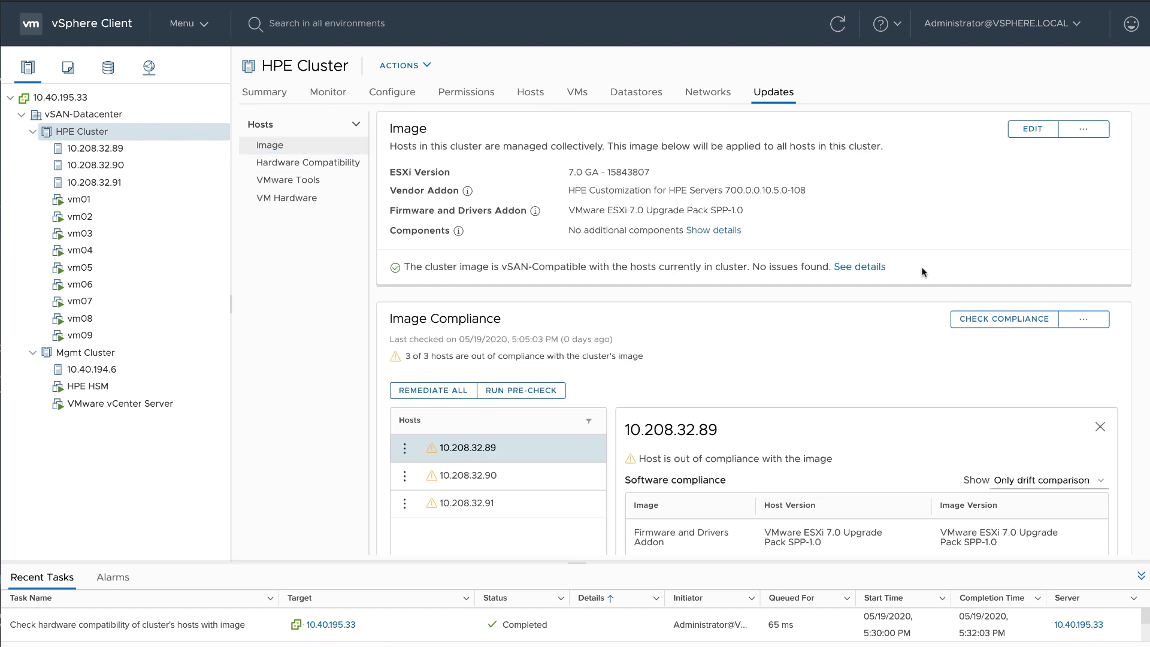
- Remediate all three hosts against the image, then check Skyline Health hardware compatibility results
left_click(432, 389)
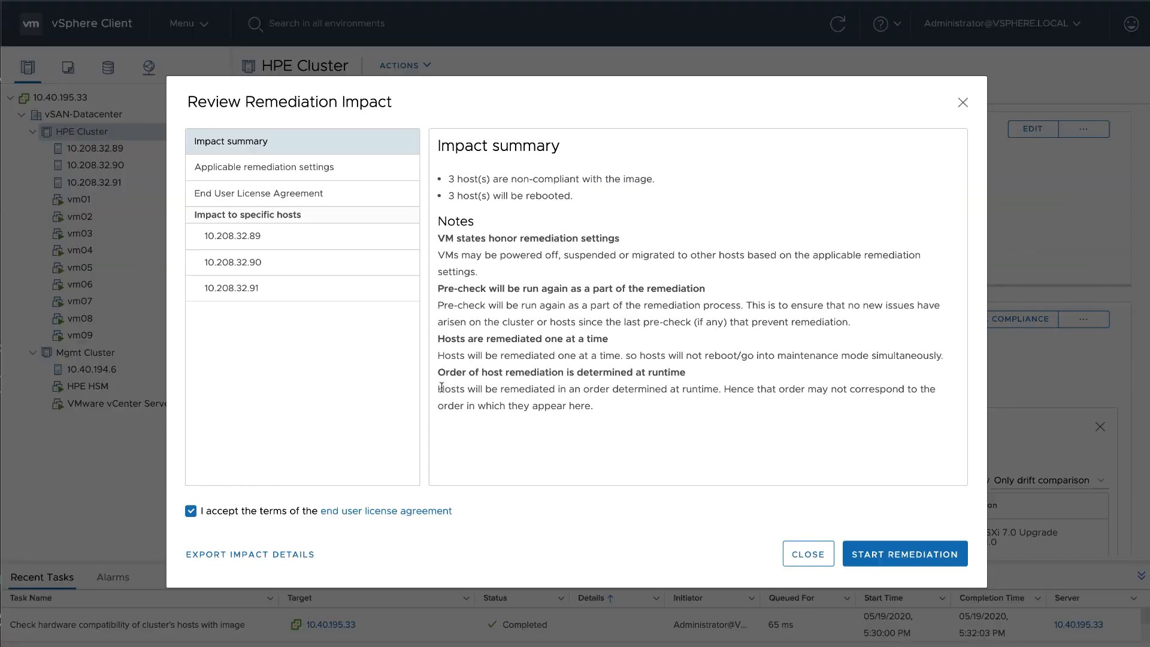
mouse_move(905, 554)
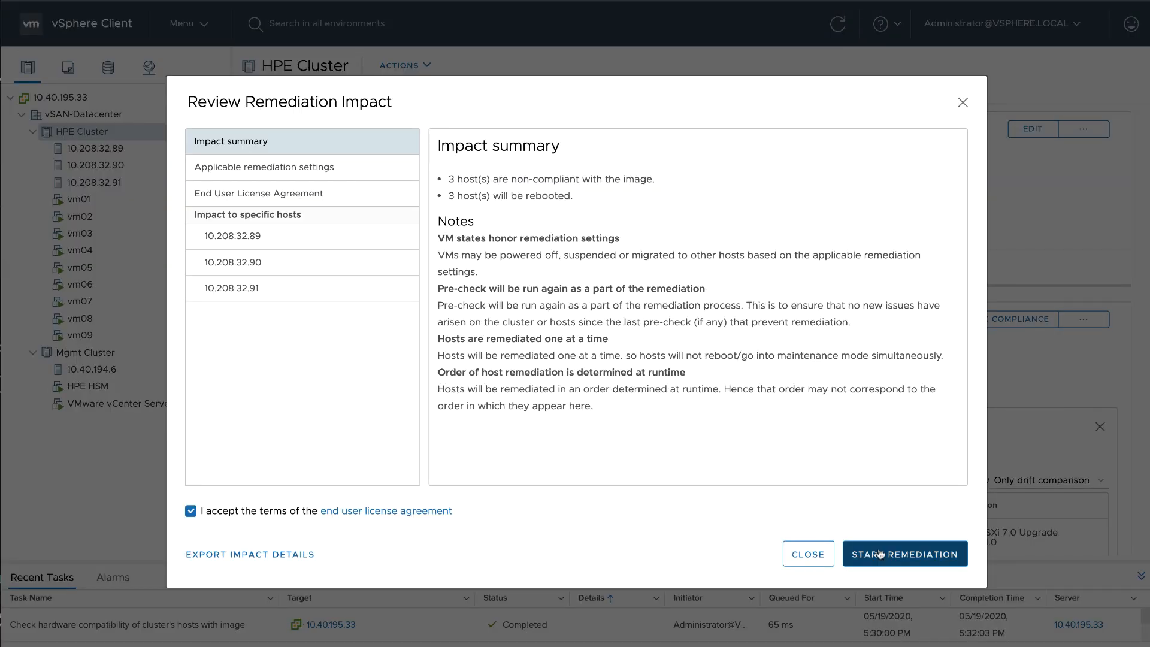
left_click(905, 553)
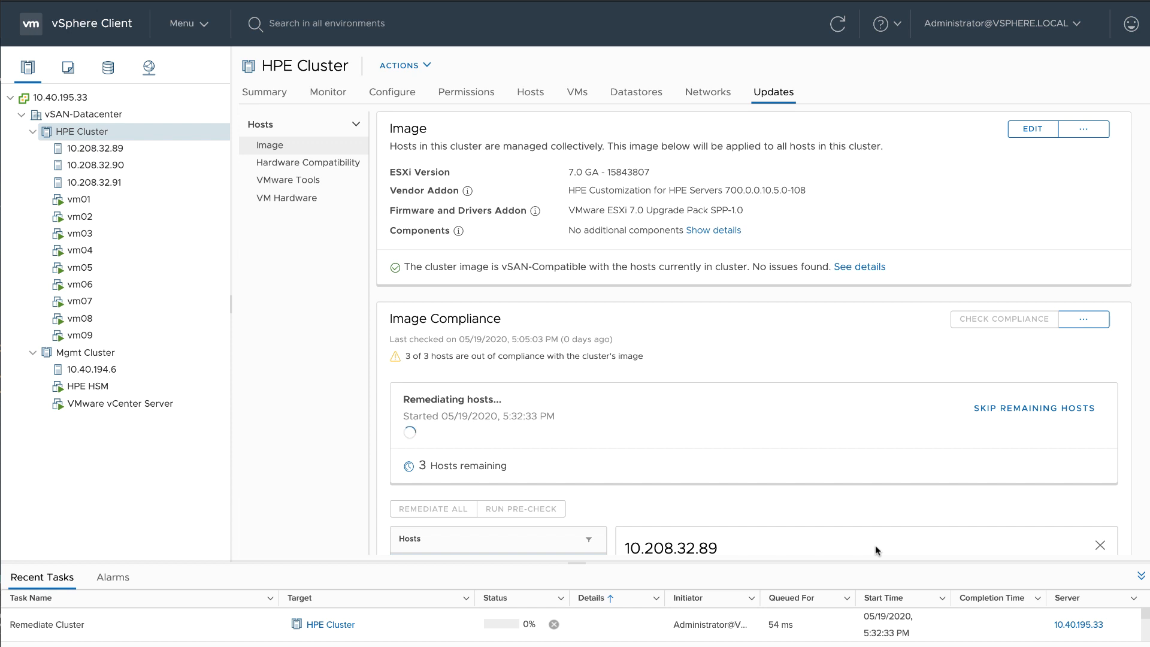
left_click(1004, 319)
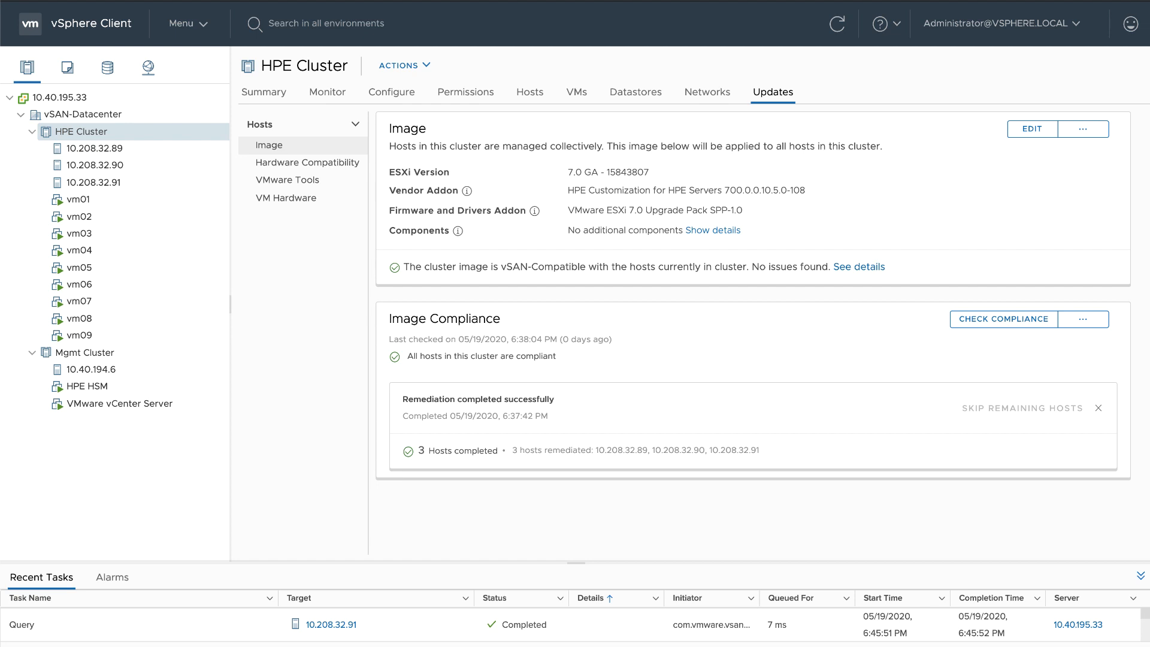
mouse_move(411, 100)
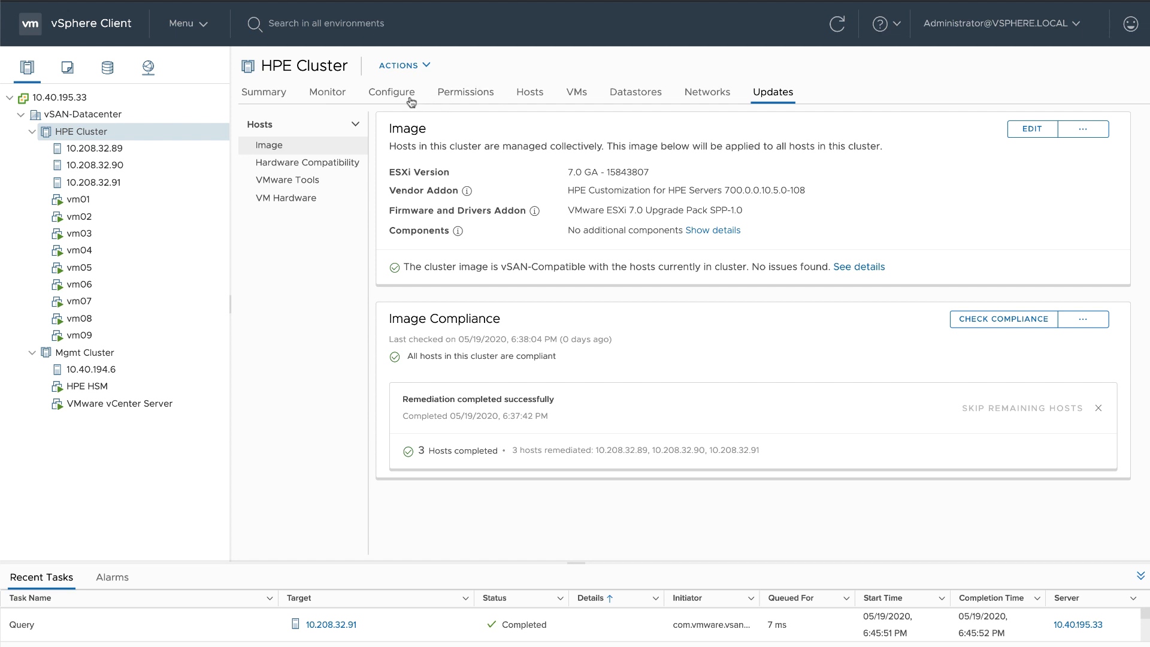
left_click(327, 92)
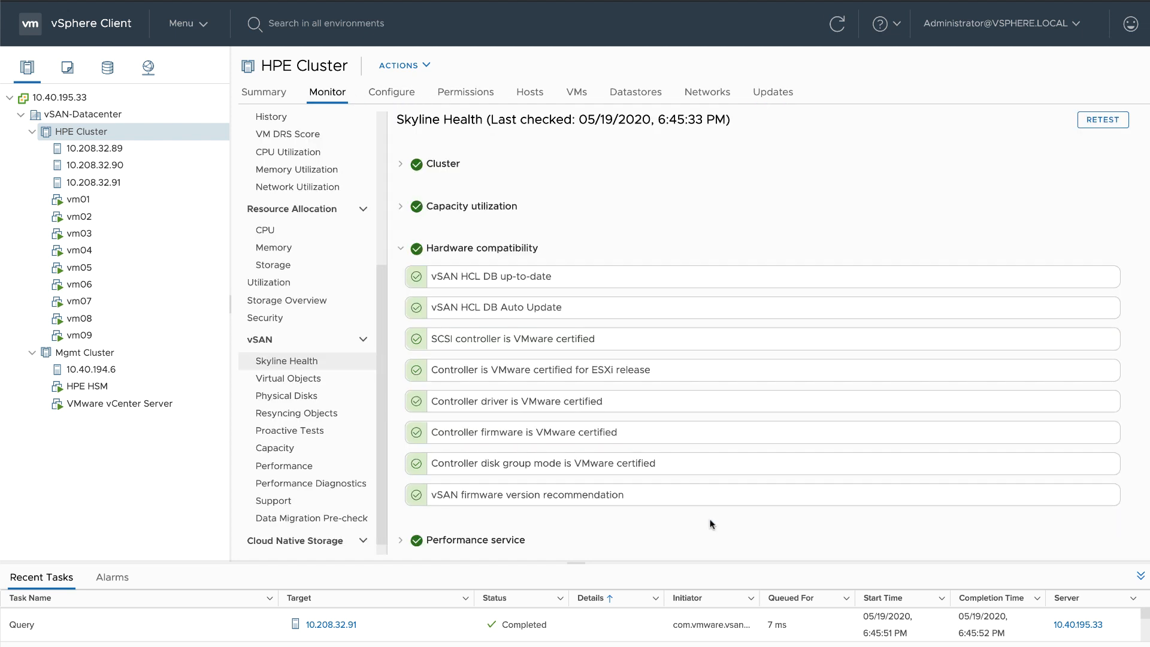